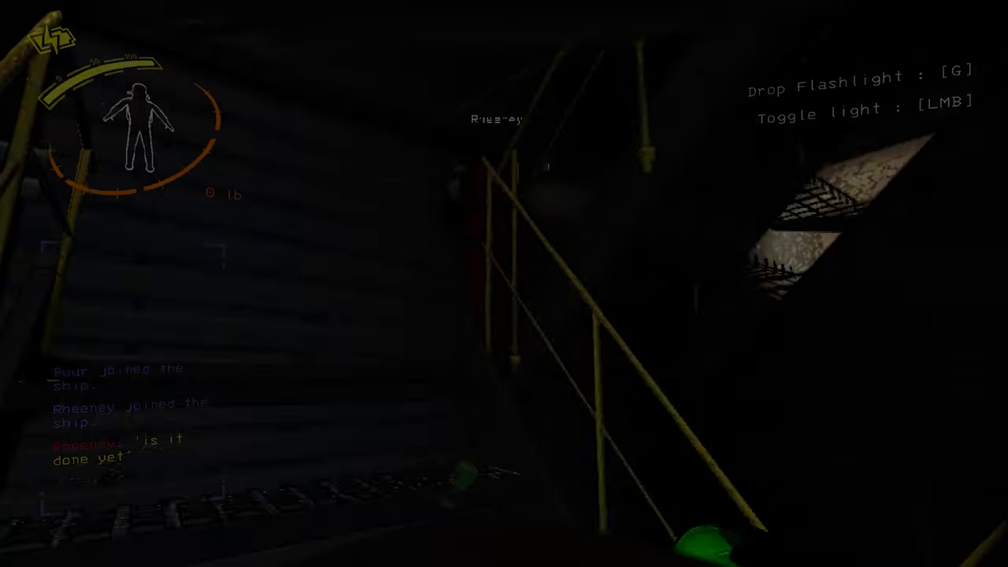
left_click(504, 284)
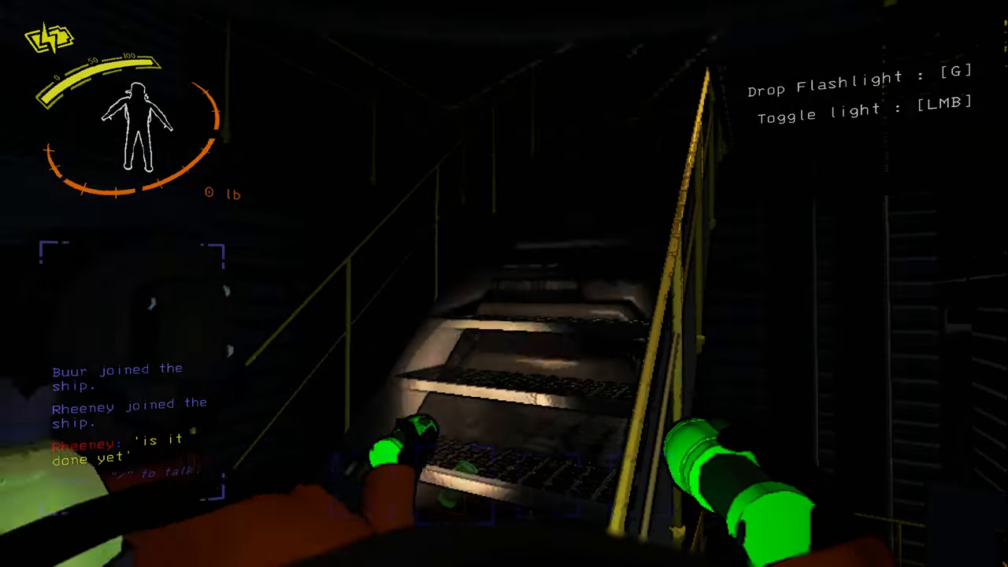